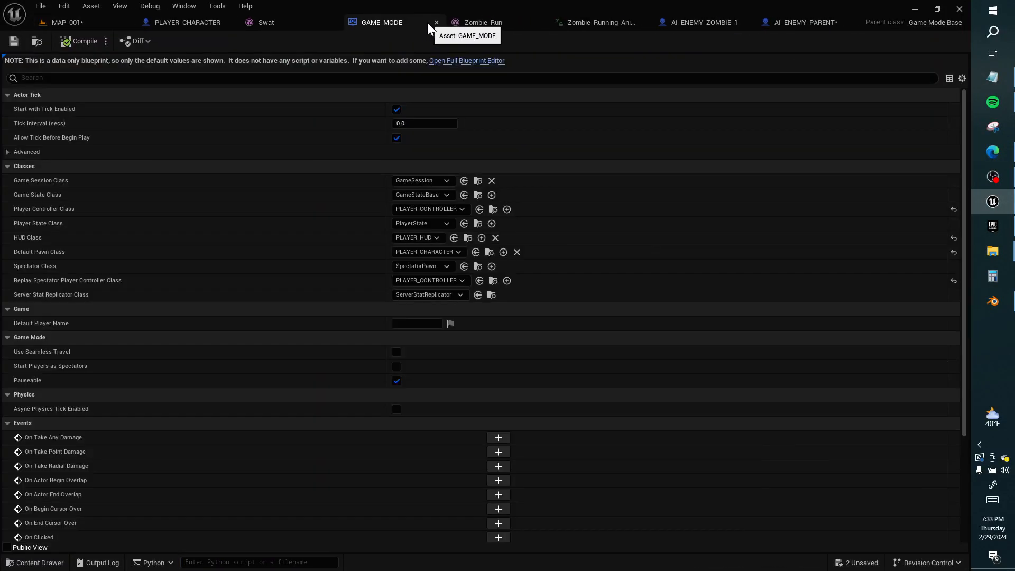
- Close the GAME_MODE, zombie mesh and Zombie_Running_Anim editor tabs
left_click(406, 22)
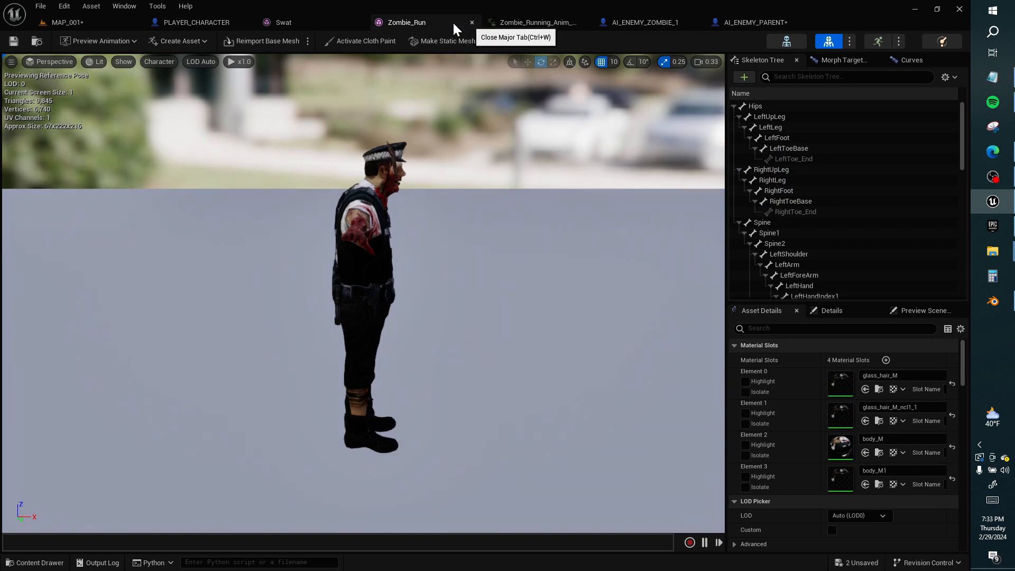
left_click(472, 22)
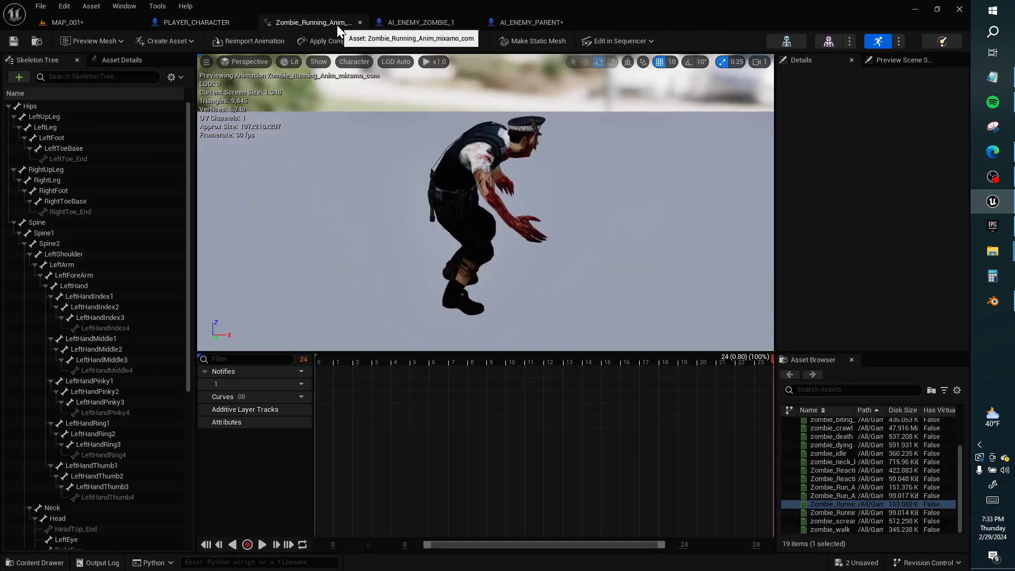
left_click(419, 23)
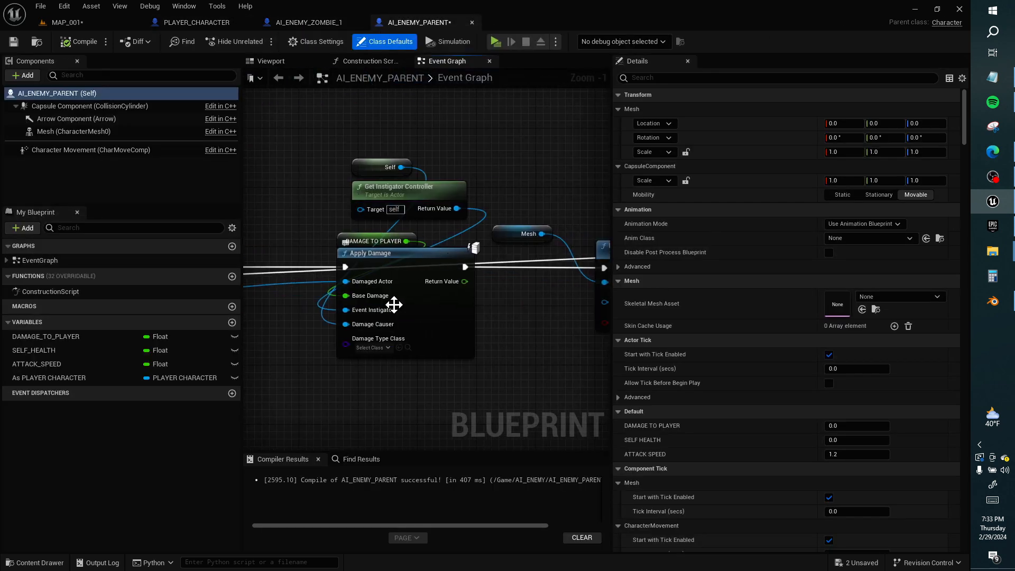
- In PLAYER_CHARACTER, create a new variable named PLAYER_HEALTH of type Float
left_click(196, 22)
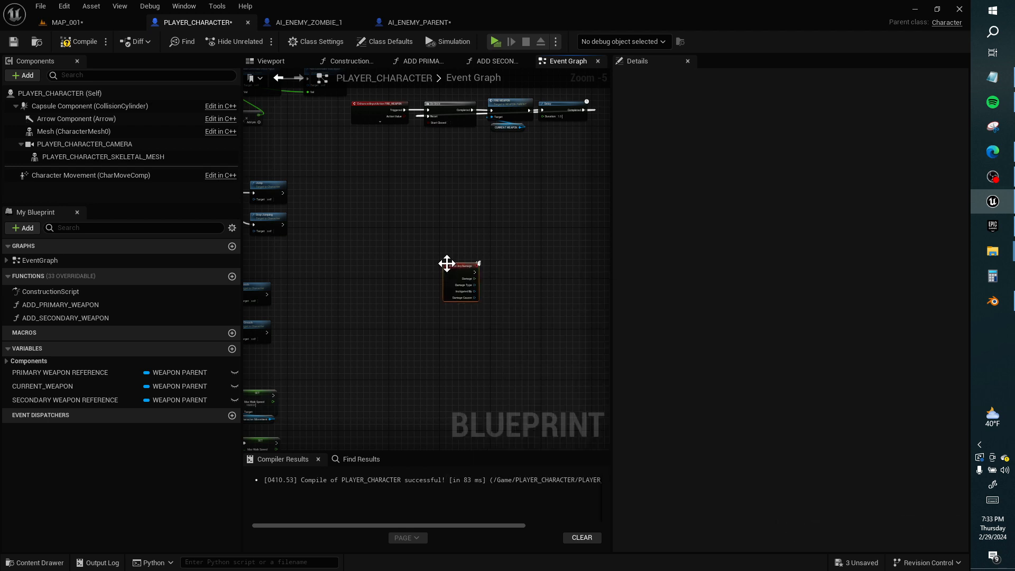
mouse_move(233, 349)
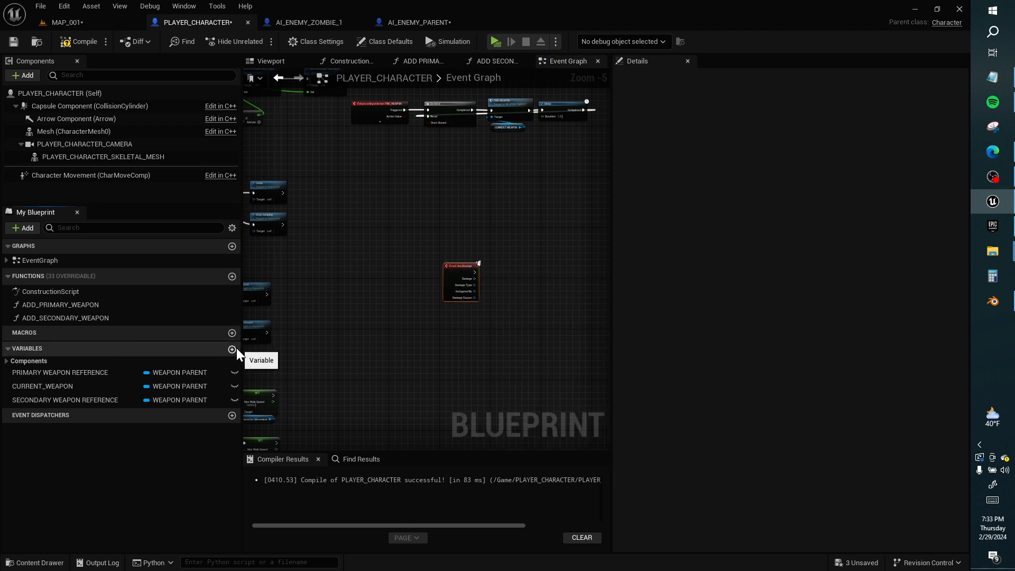
left_click(231, 349)
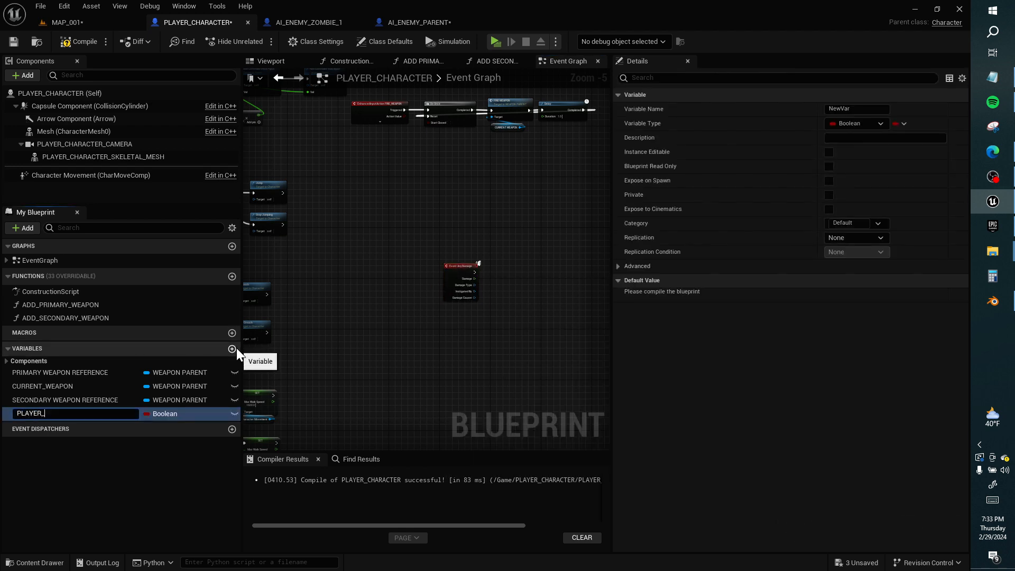
type("HEALTH")
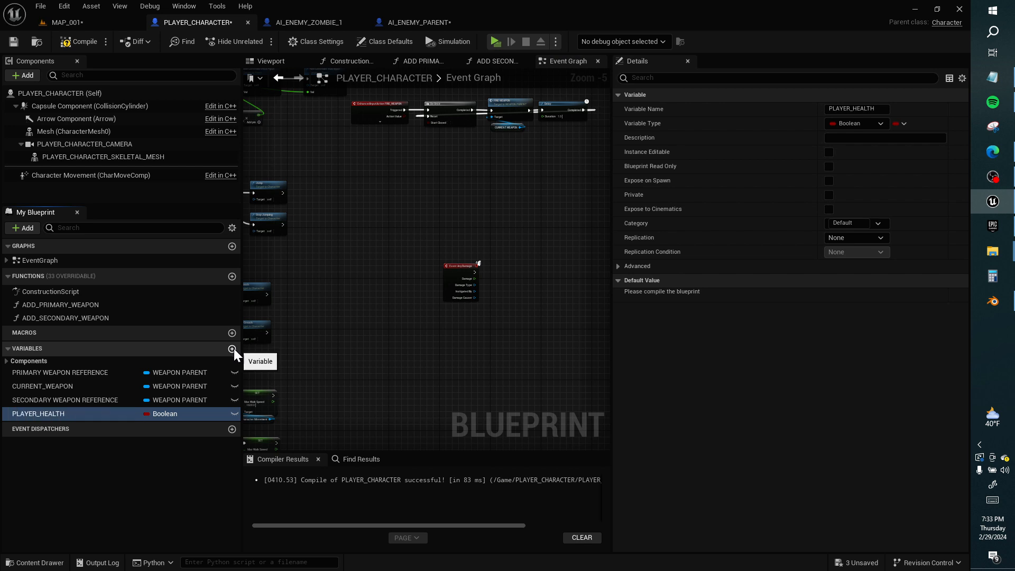
left_click(855, 124)
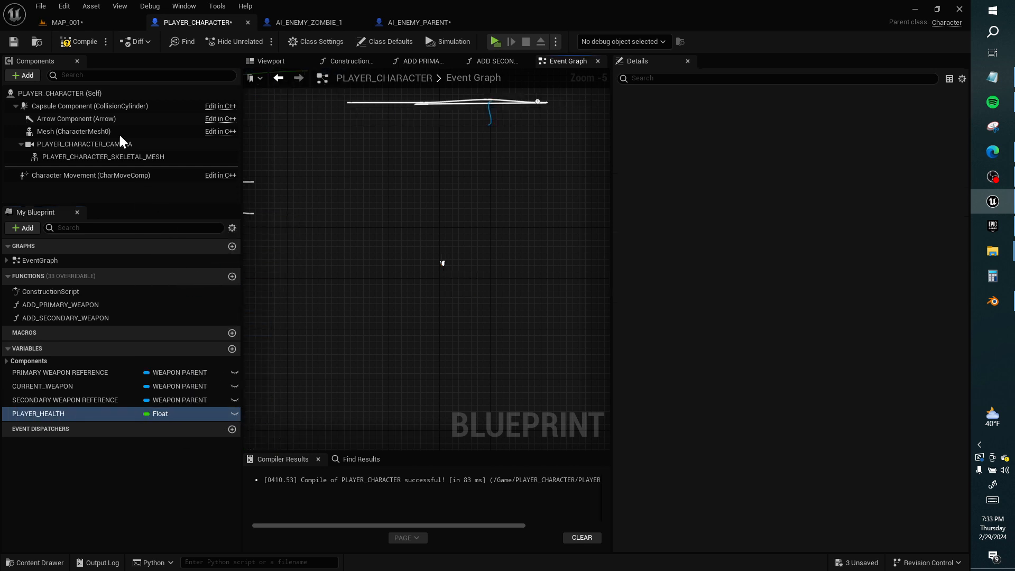
- On Event AnyDamage, set PLAYER_HEALTH to PLAYER_HEALTH minus Damage using a Subtract node
left_click(38, 413)
type("-")
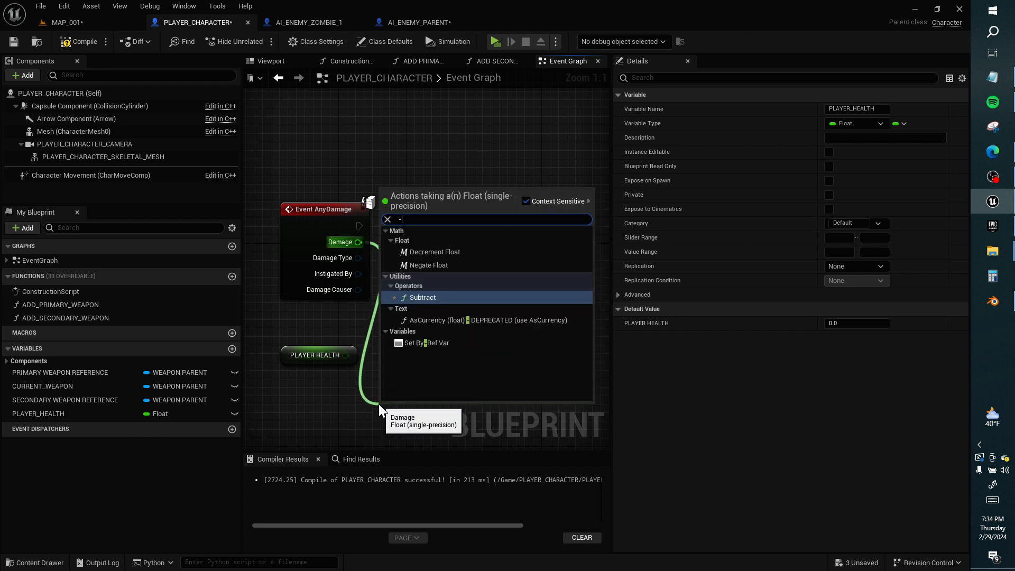
left_click(421, 297)
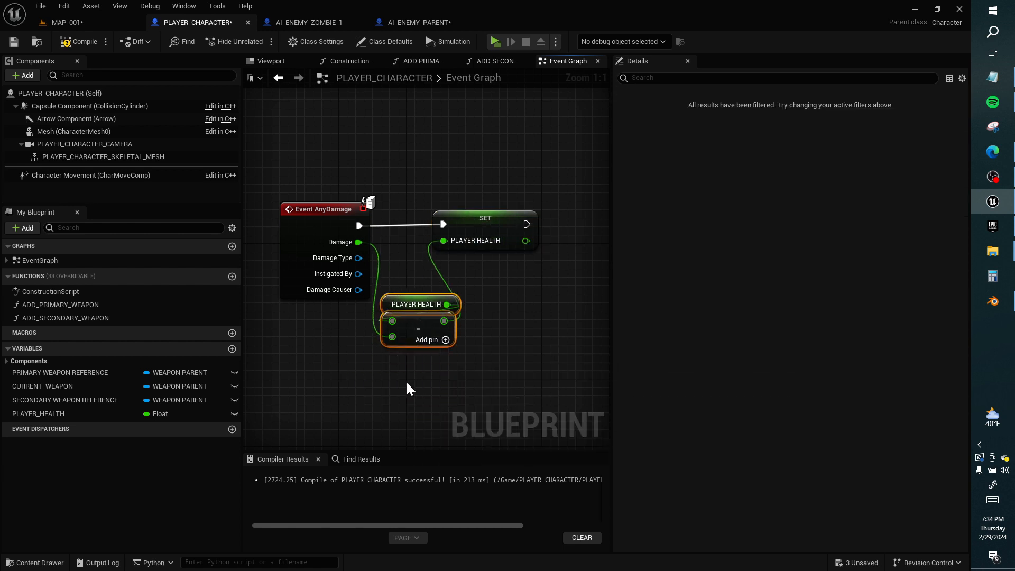
left_click(408, 389)
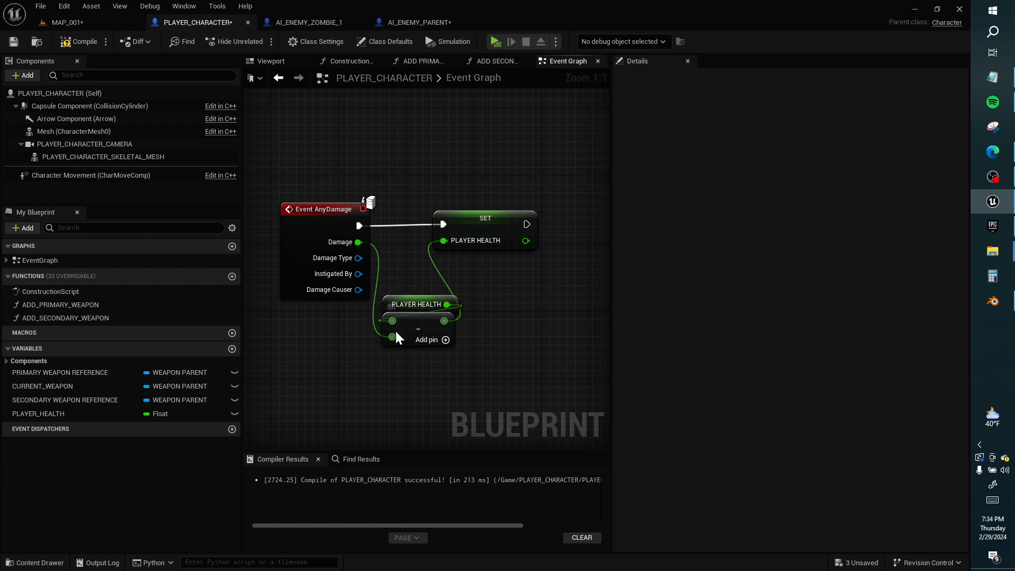
mouse_move(471, 366)
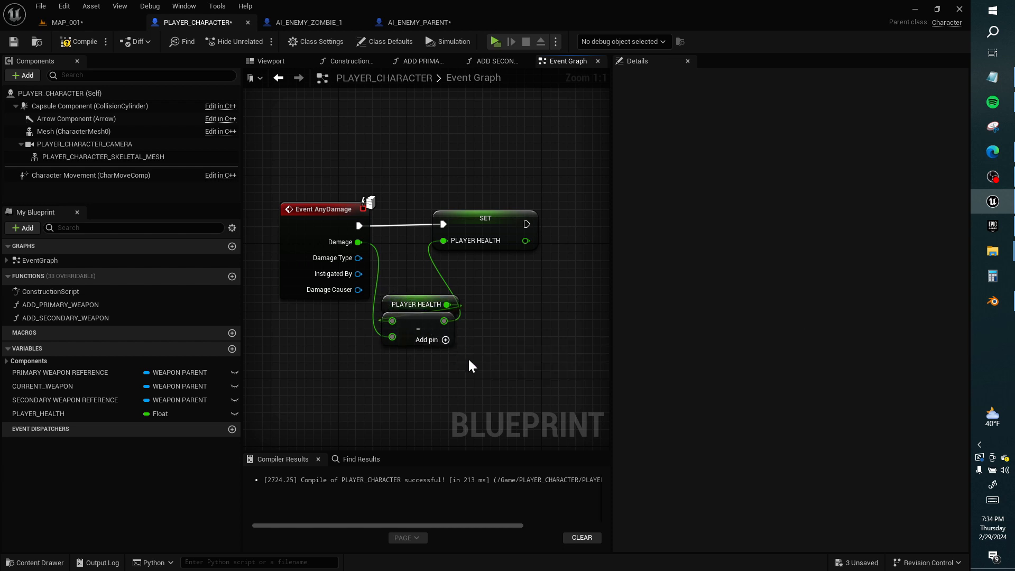
mouse_move(356, 386)
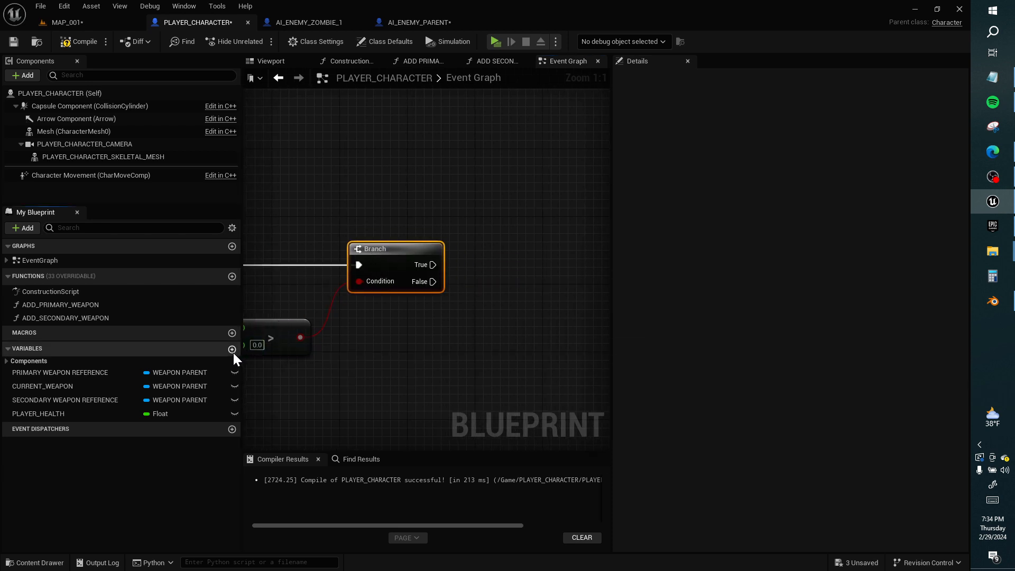
- Create the Boolean variable isDead? and add SET Is Dead? nodes on both Branch outputs
left_click(231, 351)
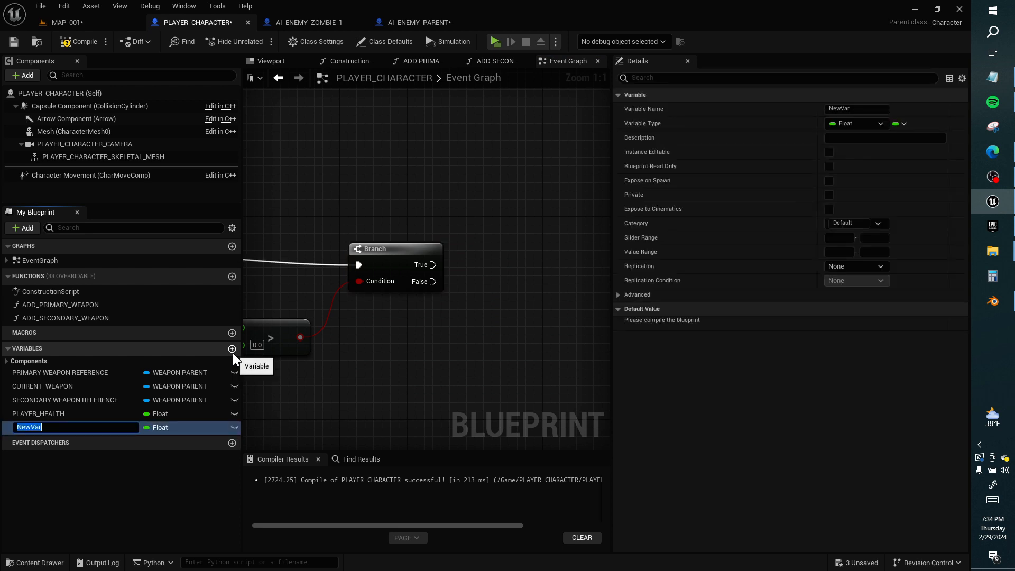
mouse_move(237, 362)
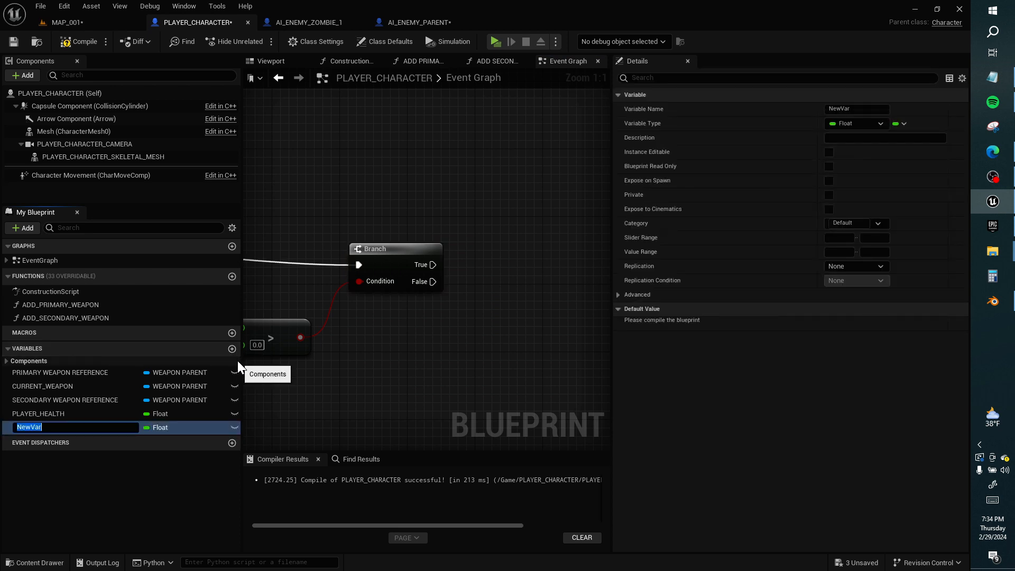
type("isDead?")
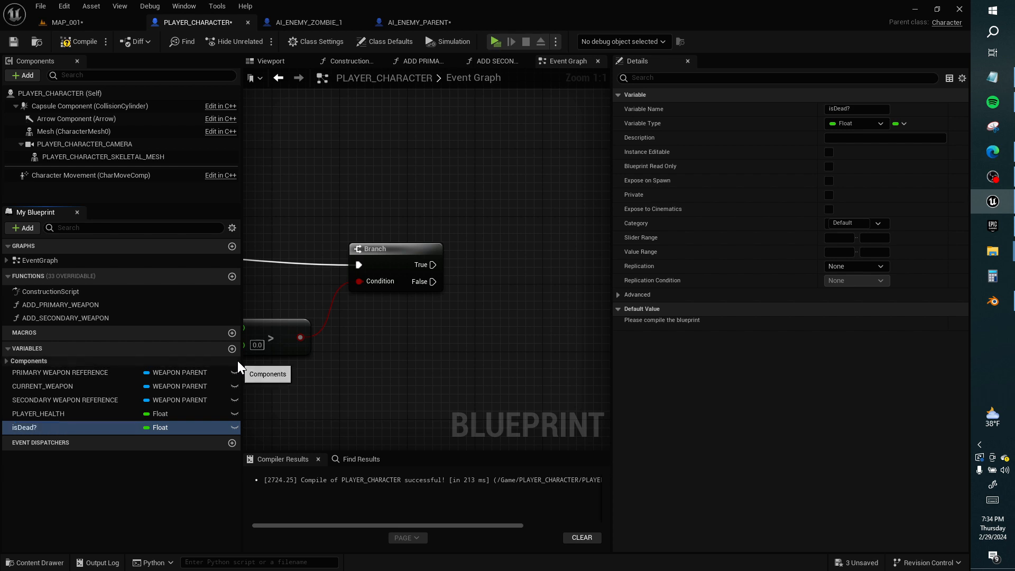
left_click(850, 123)
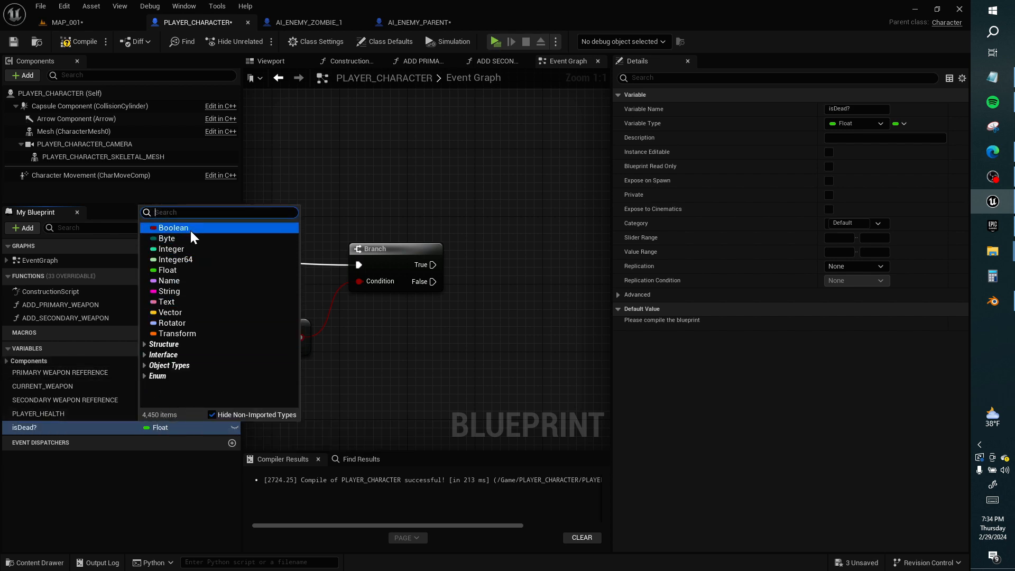
left_click(174, 227)
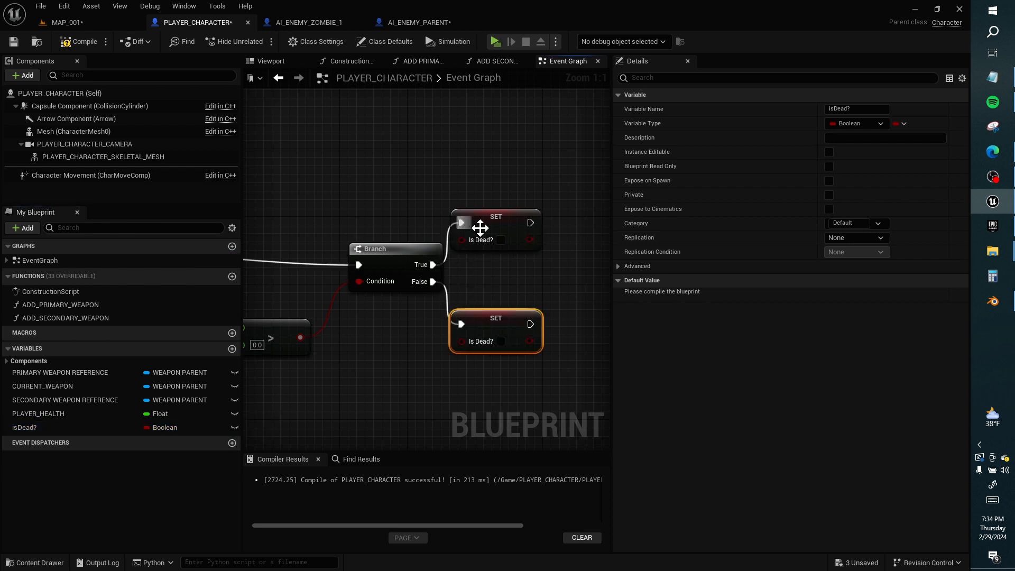
left_click(501, 341)
type("get player contro")
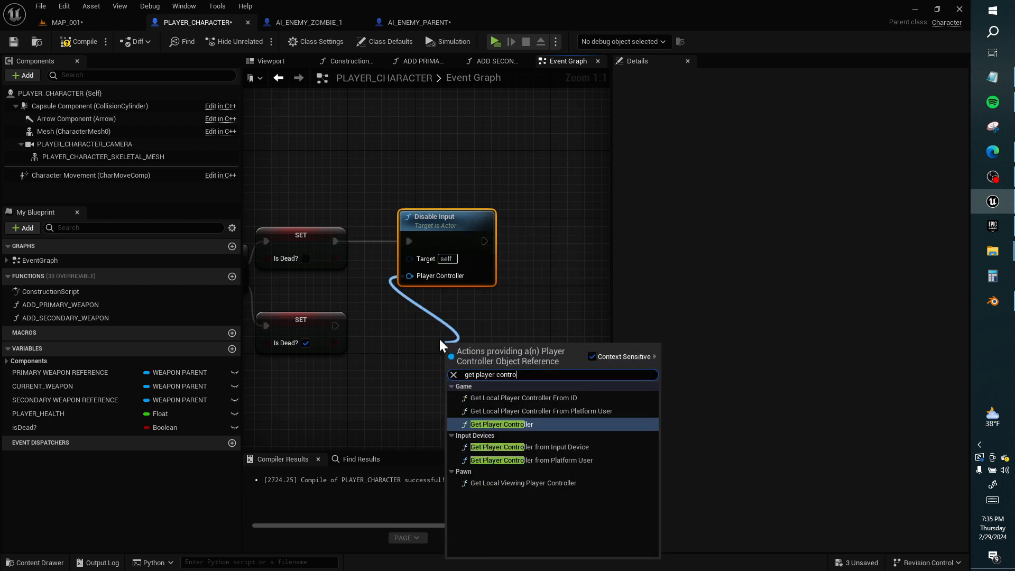
- Feed Get Player Controller into Disable Input, destroy CURRENT WEAPON and Self, then compile
left_click(501, 424)
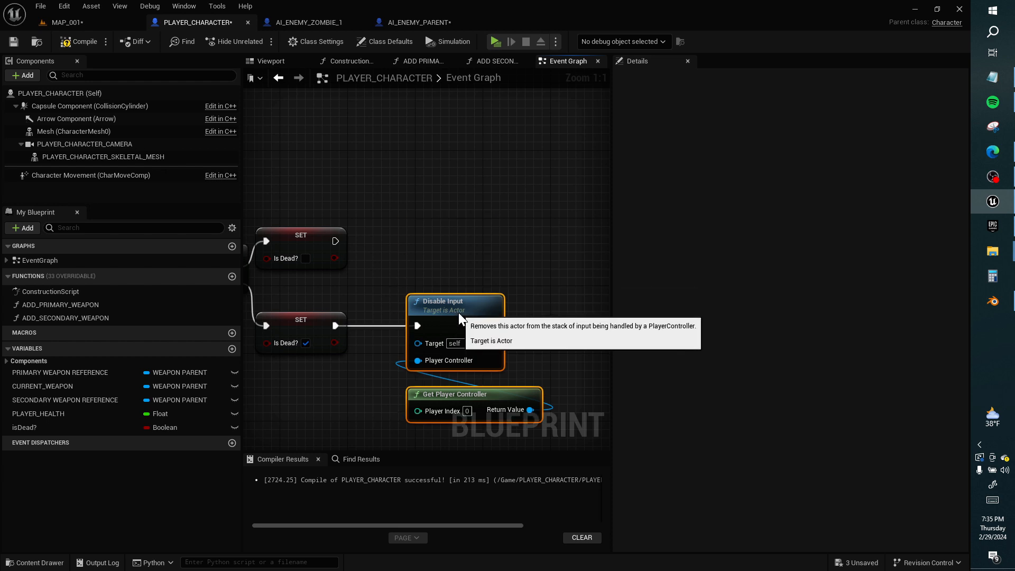
mouse_move(372, 285)
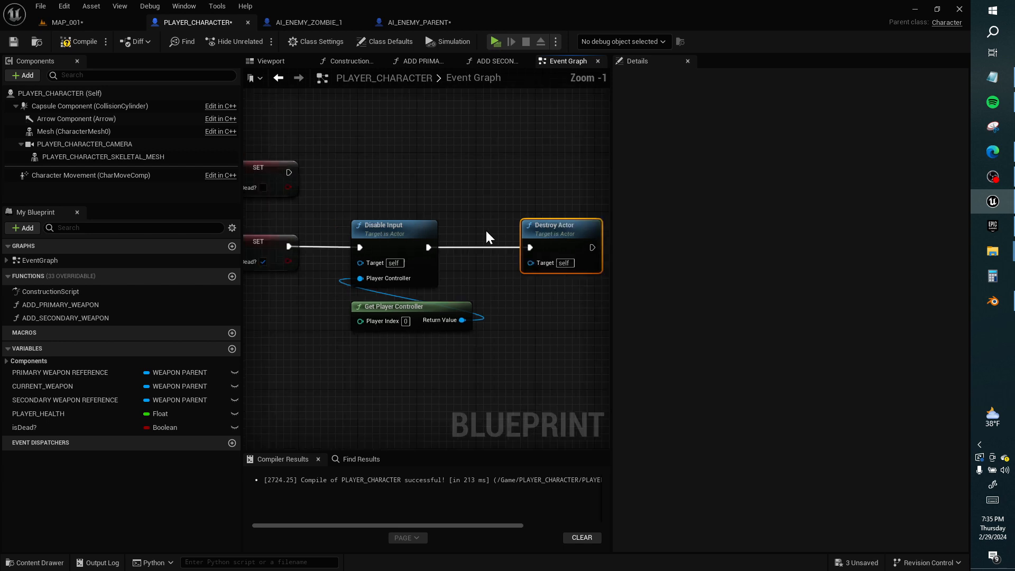
scroll("down", 3)
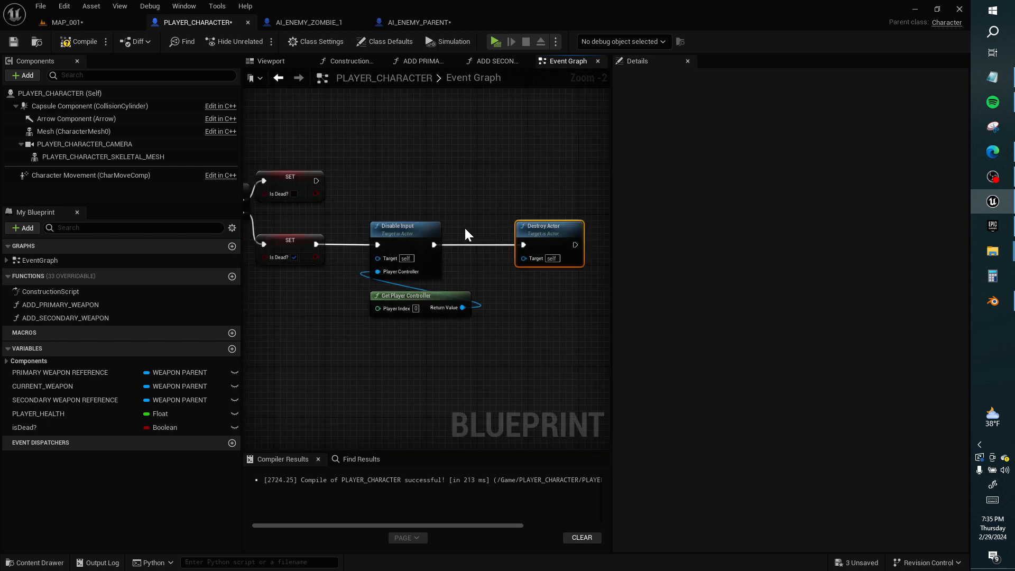
mouse_move(415, 214)
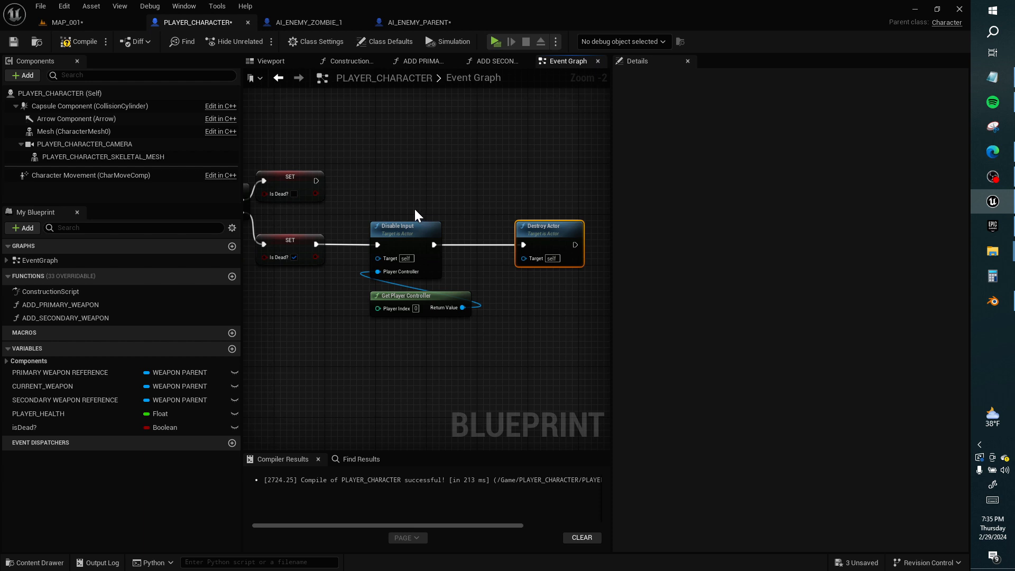
mouse_move(395, 216)
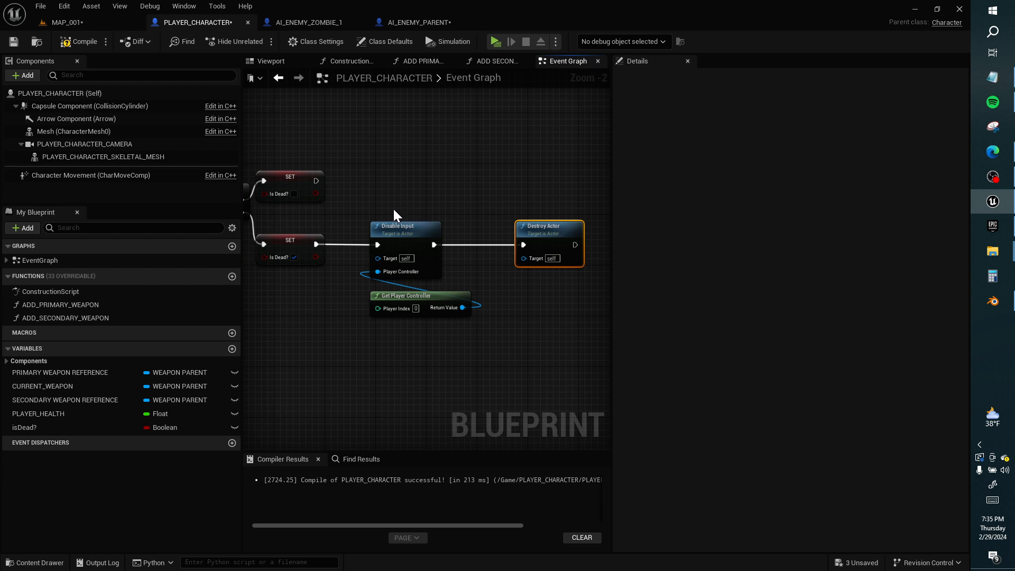
left_click(42, 386)
type("this")
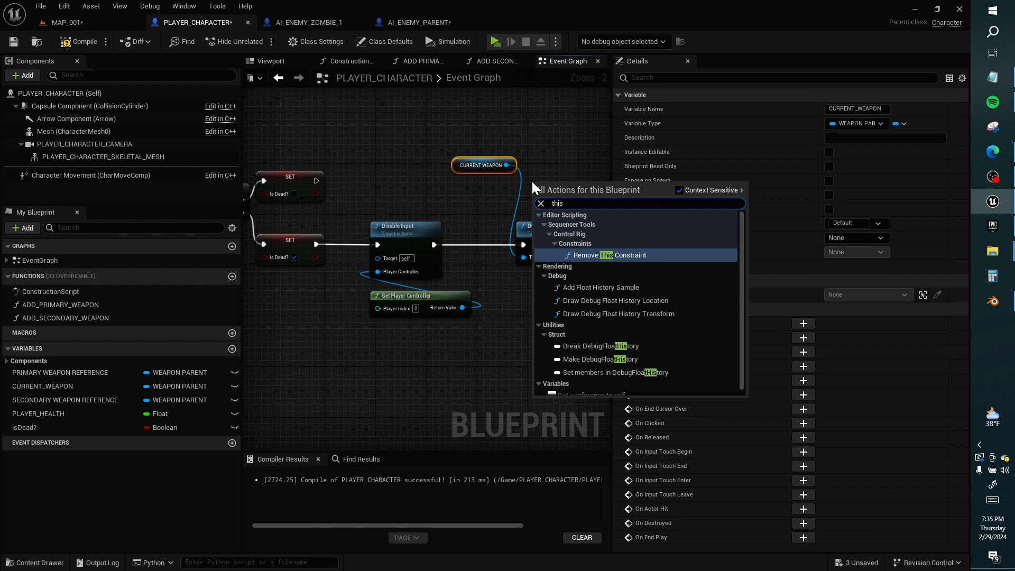
type("0")
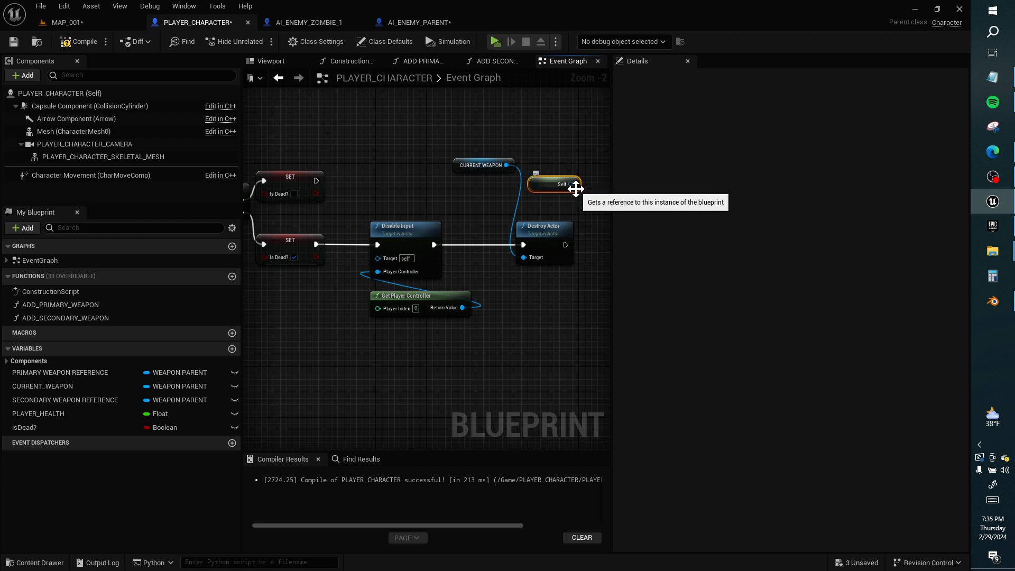
left_click_drag(554, 185, 499, 197)
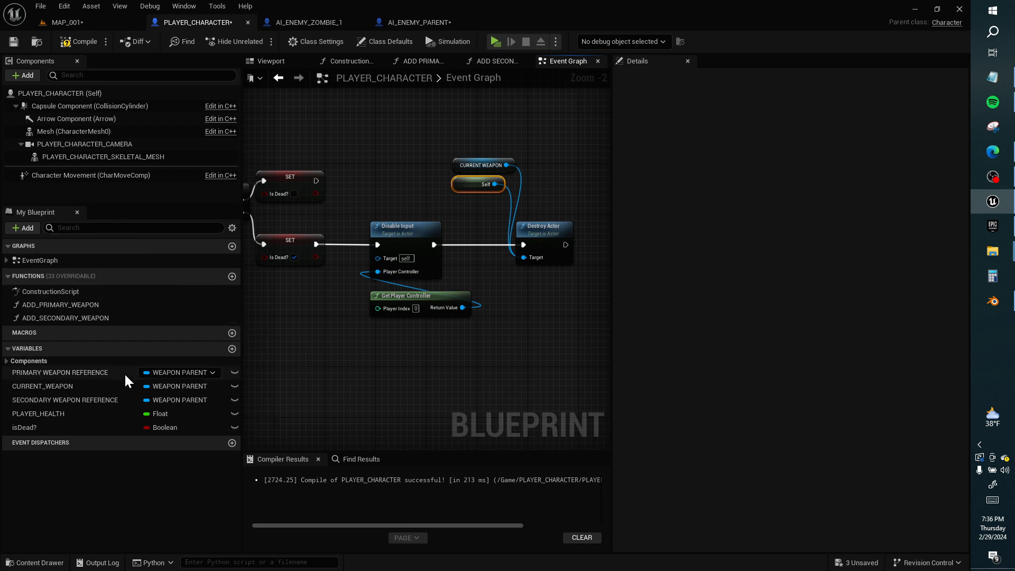
left_click(78, 41)
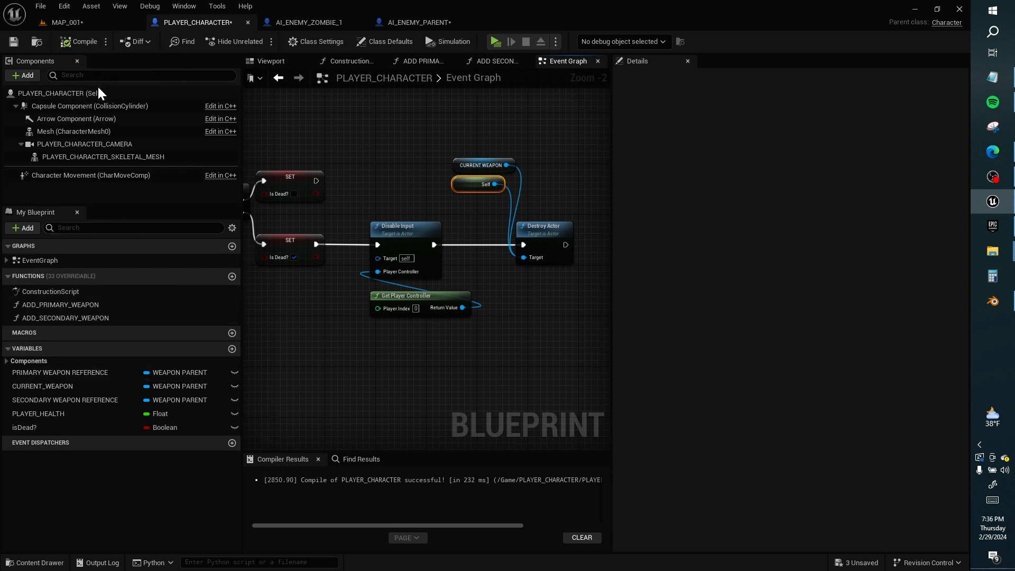
left_click(64, 400)
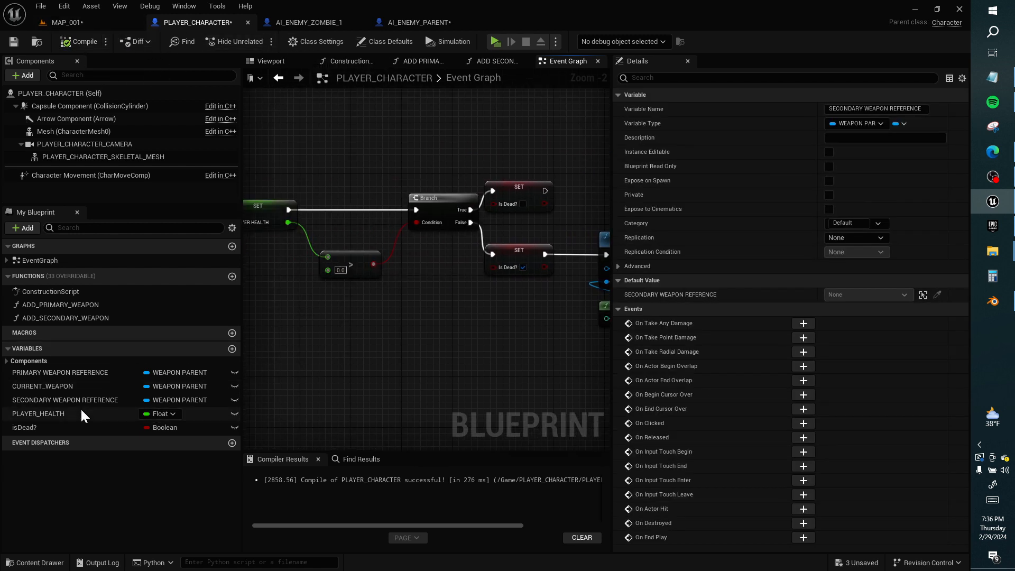
- Set PLAYER_HEALTH's default value to 50.0 and compile the player blueprint
left_click(38, 414)
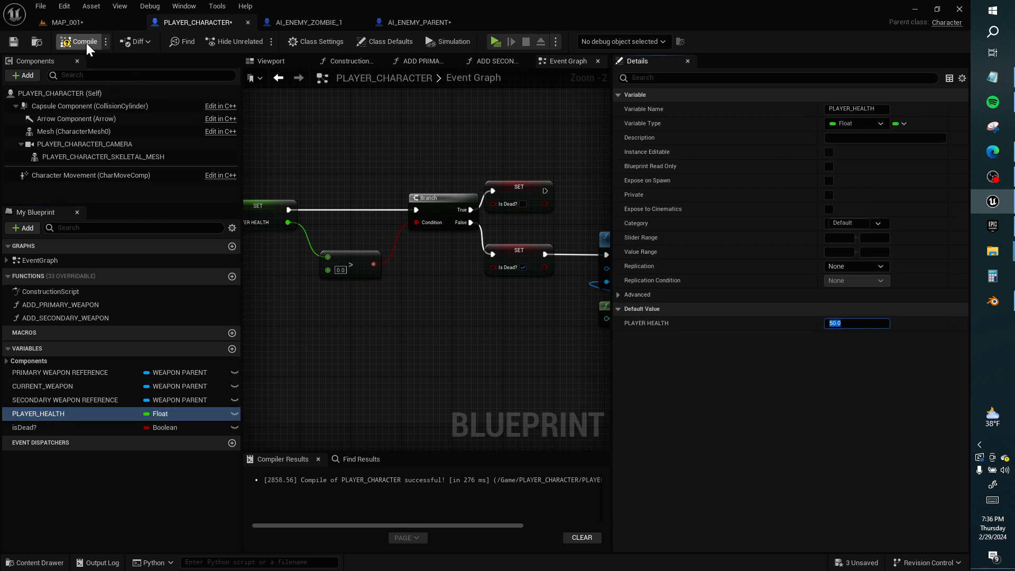
left_click(308, 22)
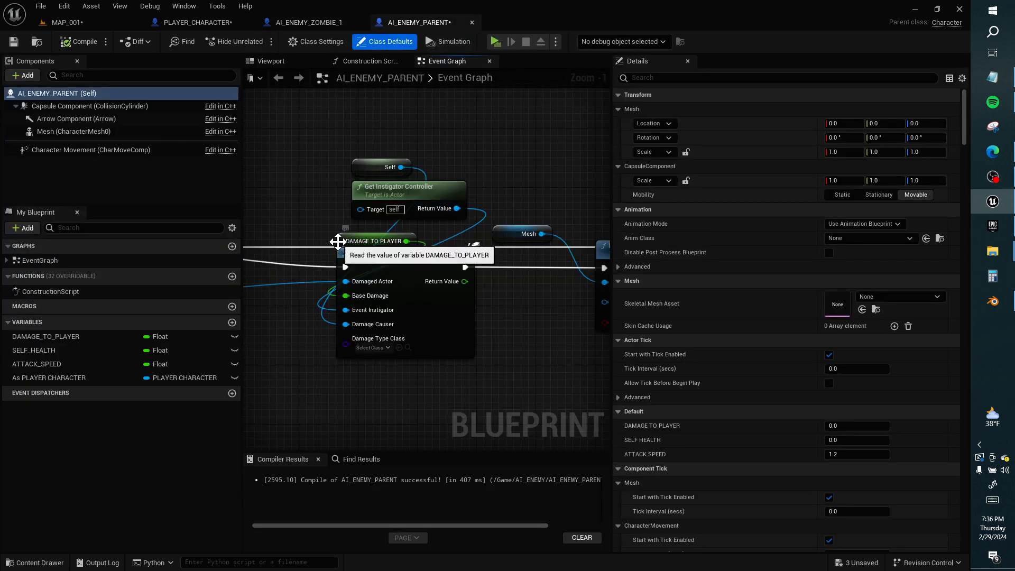
- Open AI_ENEMY_ZOMBIE_1 in the full Blueprint Editor and show its inherited variables
left_click(308, 23)
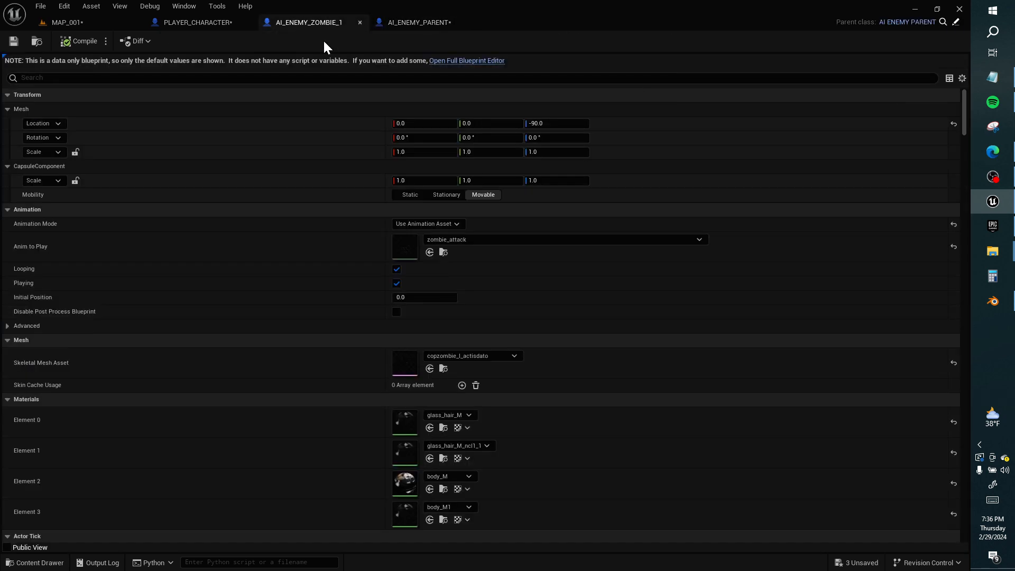
left_click(466, 61)
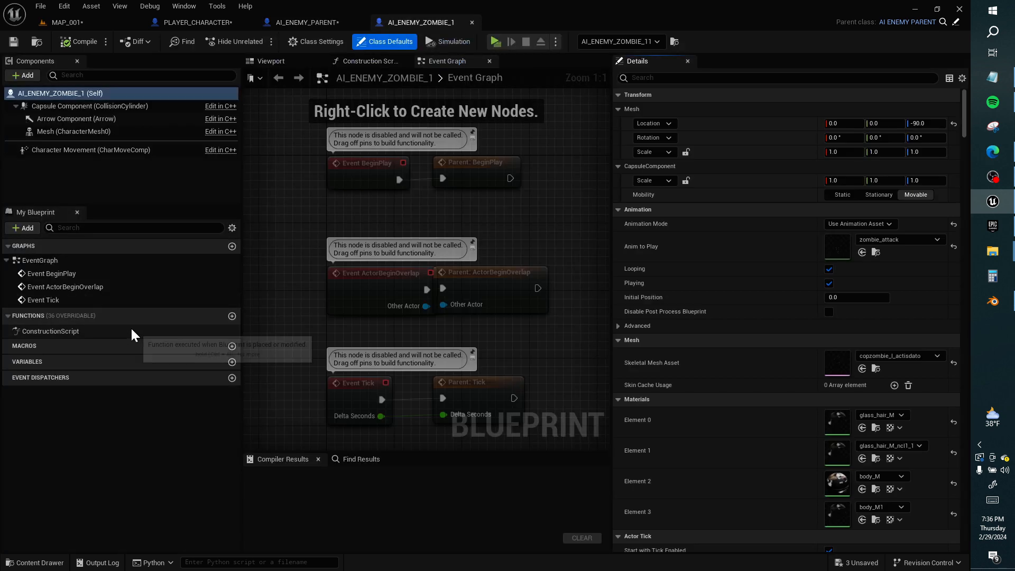
left_click(231, 227)
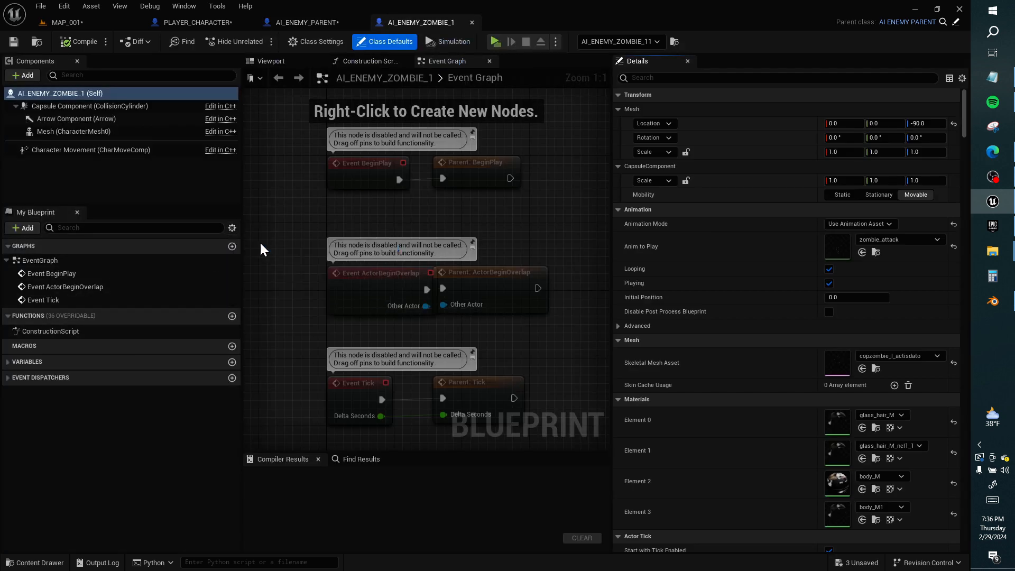
left_click(27, 361)
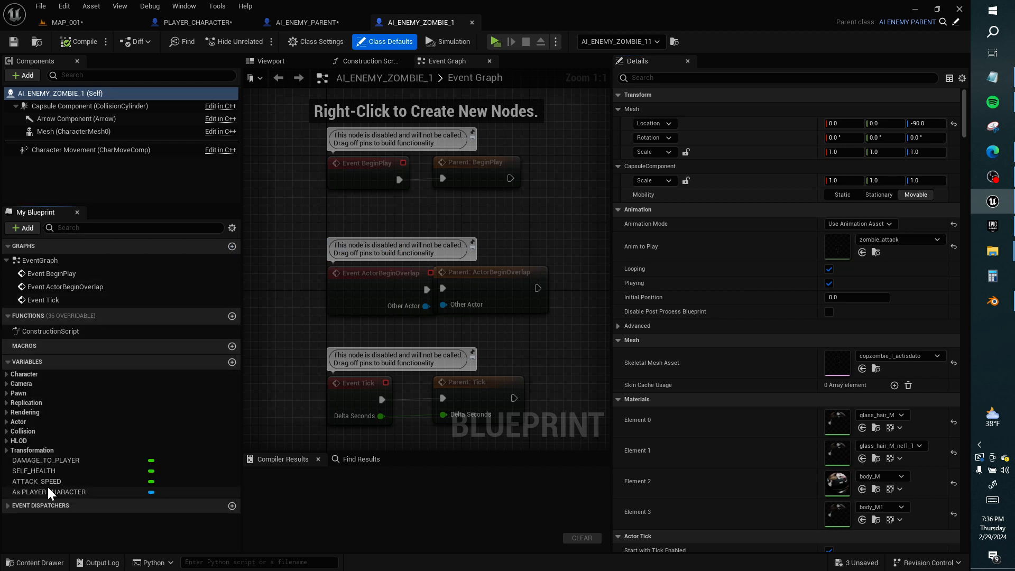
- Set the zombie's DAMAGE_TO_PLAYER default to 5.0 and return to MAP_001
left_click(305, 22)
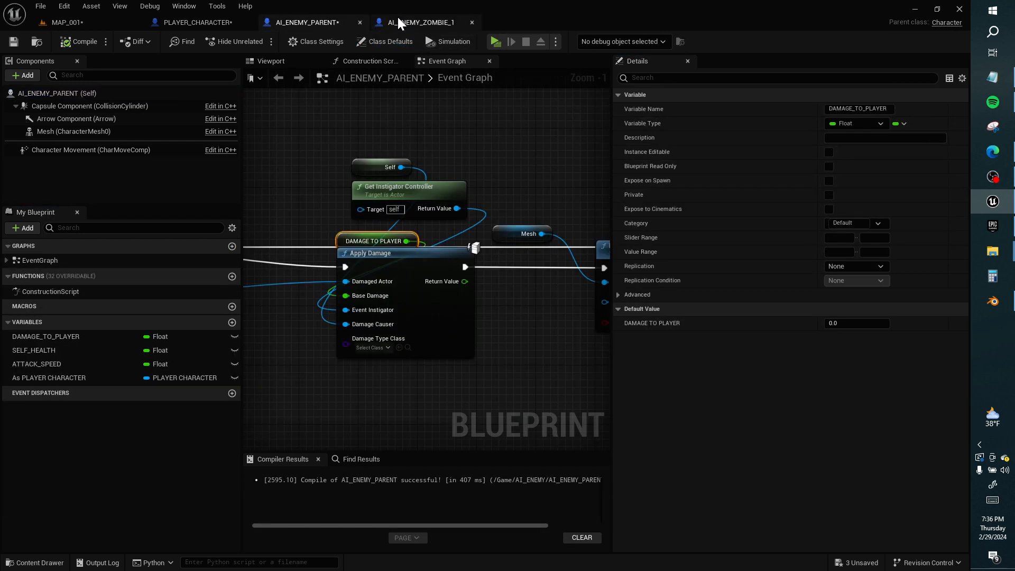
left_click(423, 22)
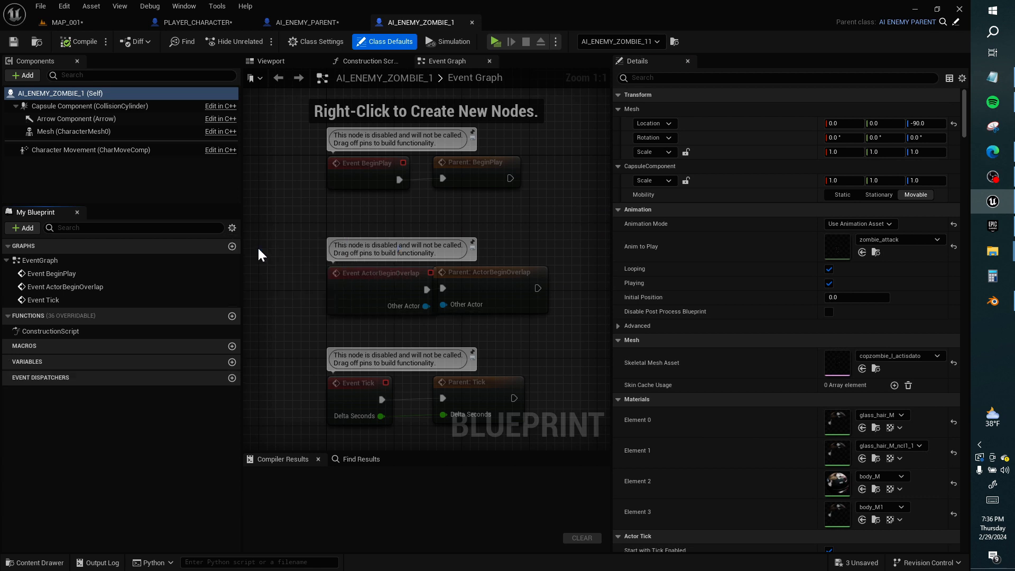
mouse_move(228, 277)
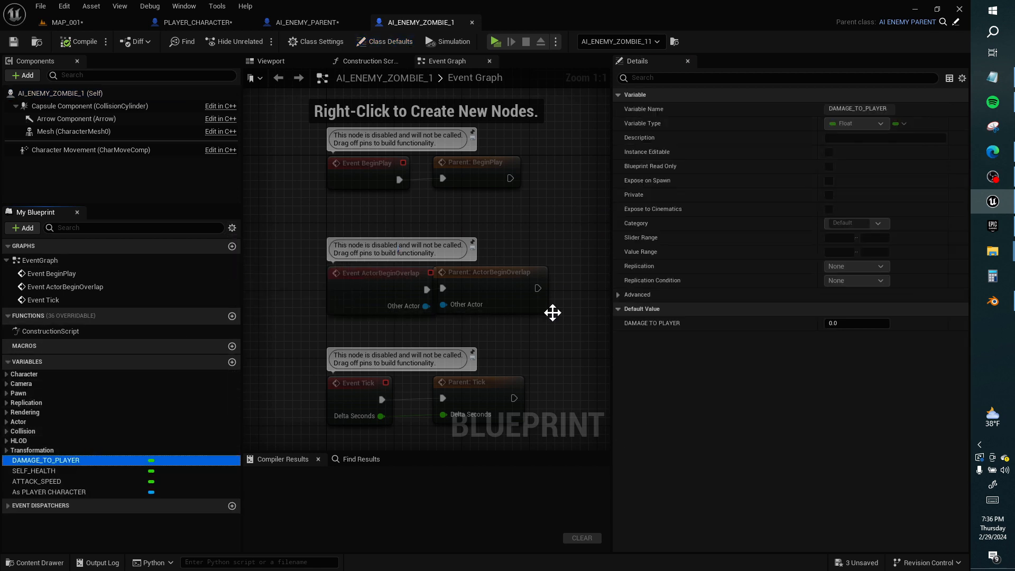
left_click(856, 323)
type("5")
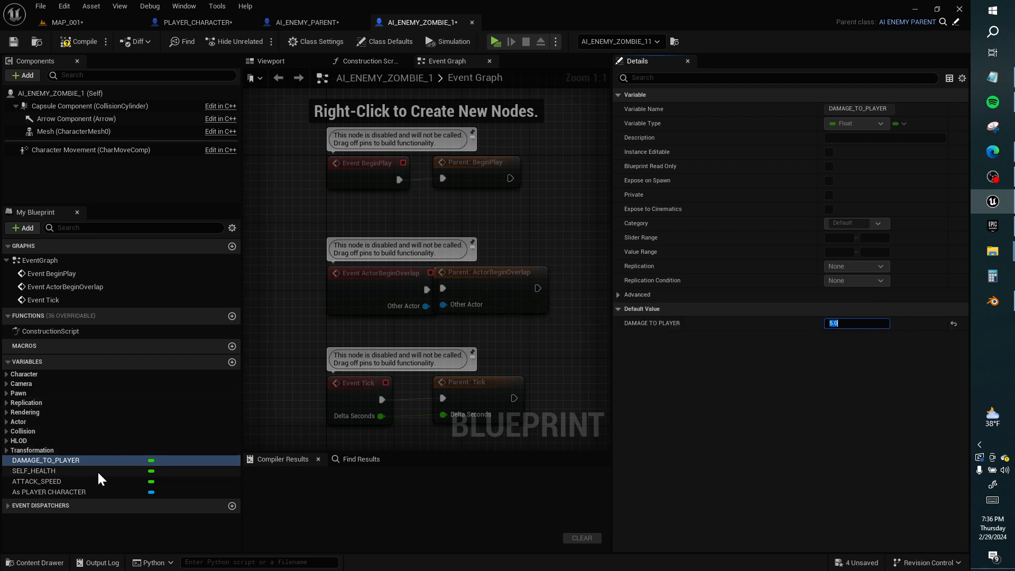
left_click(34, 471)
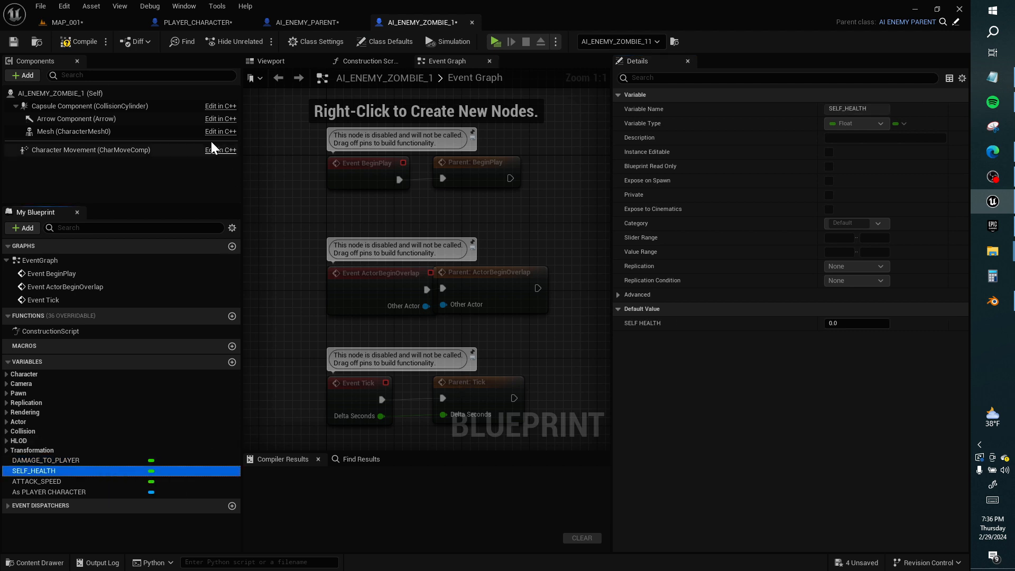
left_click(70, 22)
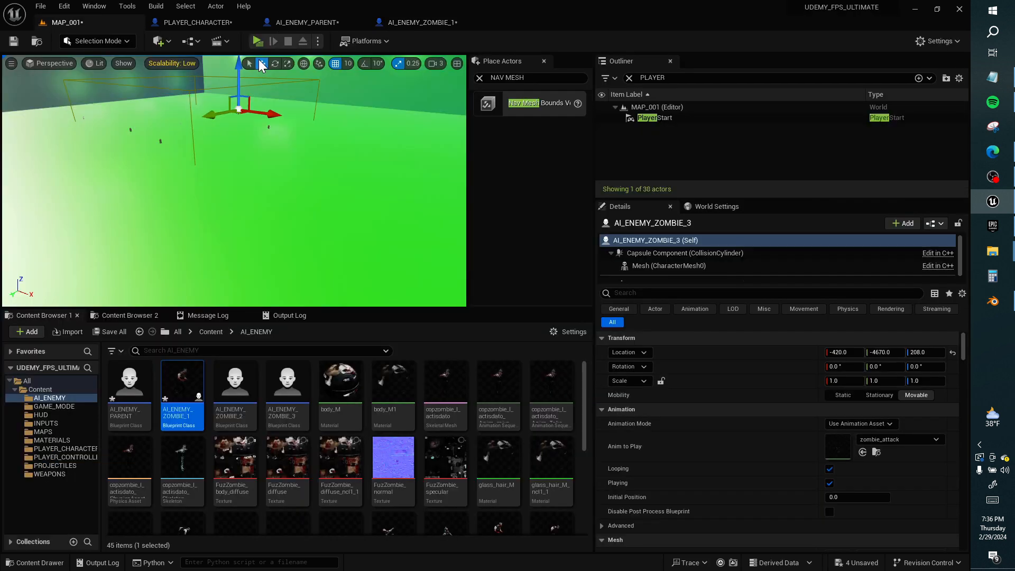
- Play MAP_001, watch the zombies walk toward the player, then end the session
left_click(256, 41)
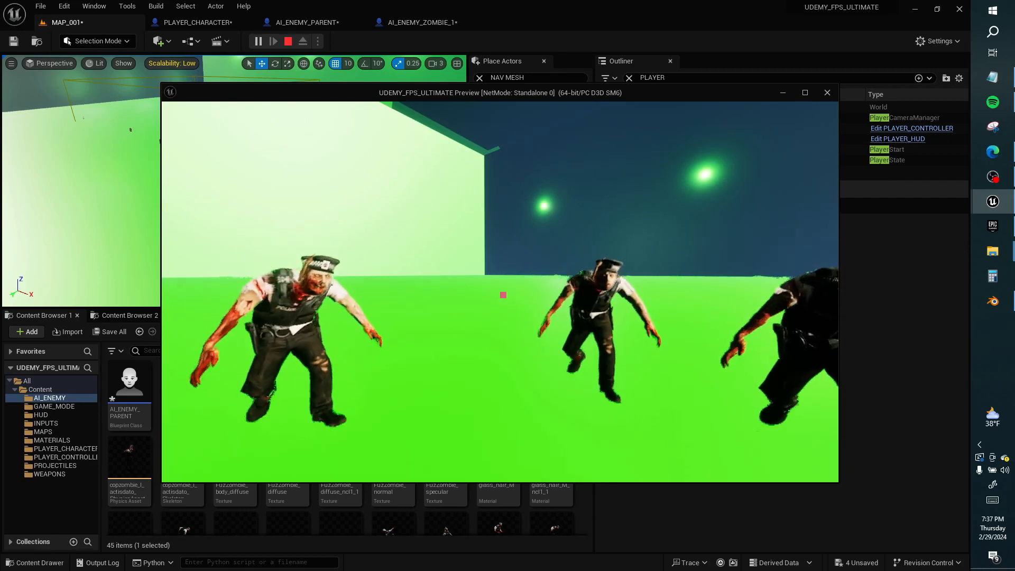
key("alt+tab")
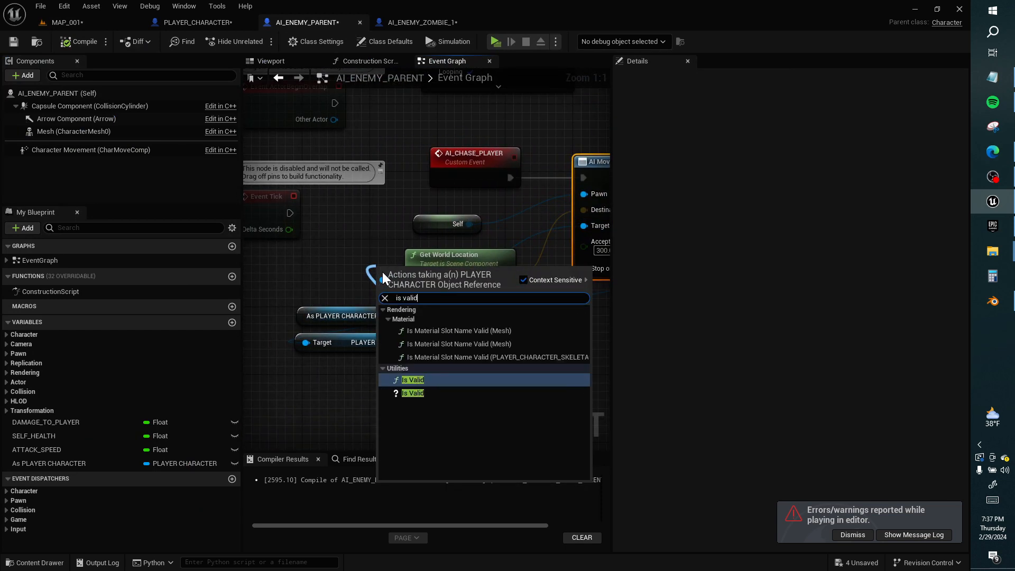
- Add an Is Valid check on the As PLAYER CHARACTER pin in AI_ENEMY_PARENT and compile
left_click(412, 393)
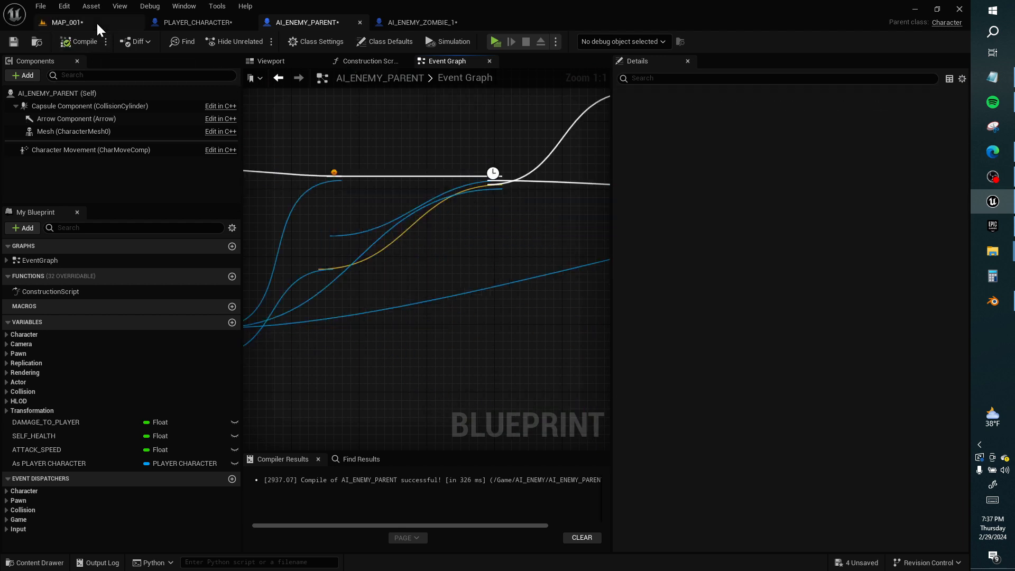
left_click(496, 42)
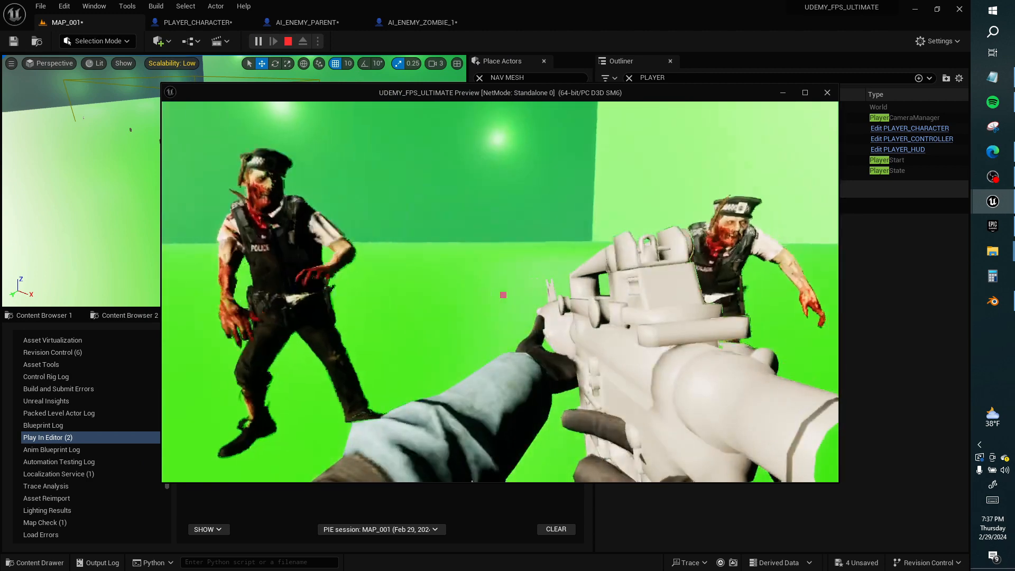
- End the second zombie play test and bring Content Browser 1 back into view
key("alt+tab")
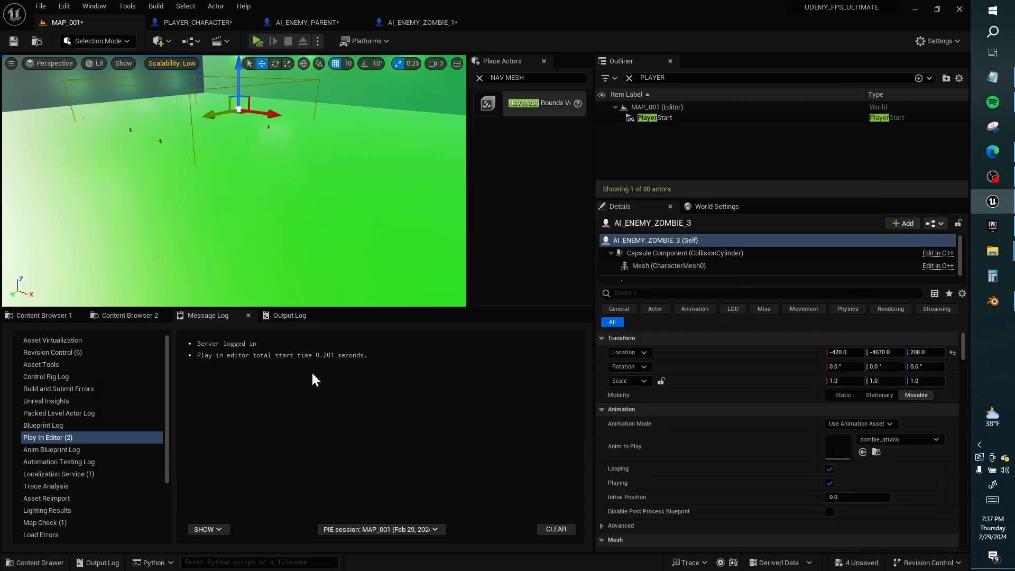
mouse_move(366, 383)
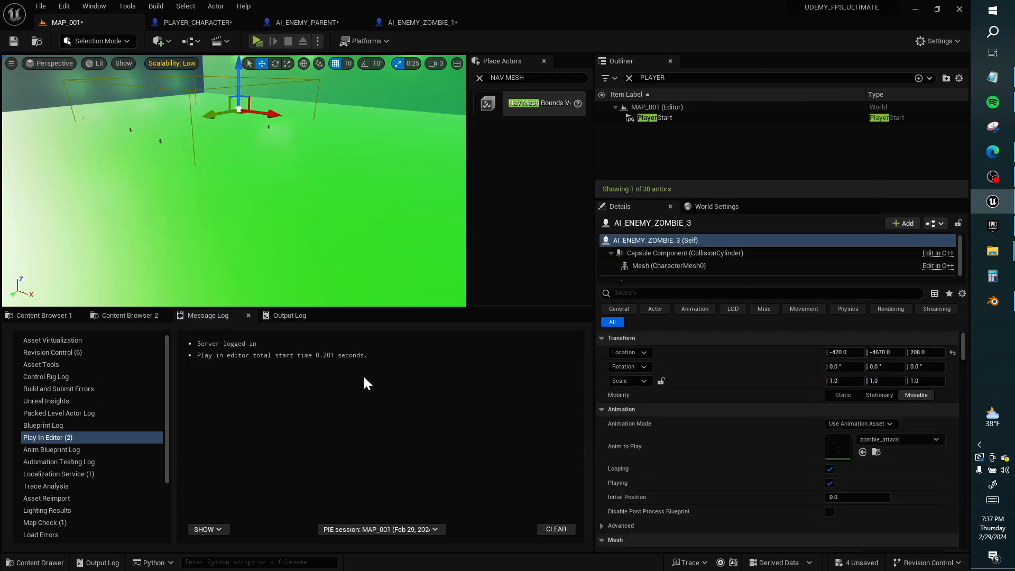
left_click(41, 315)
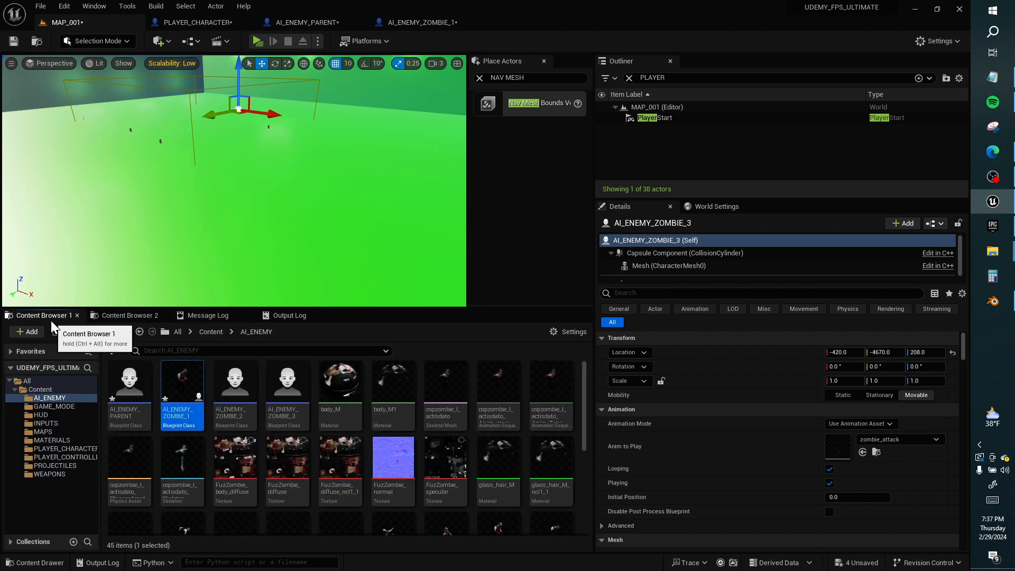